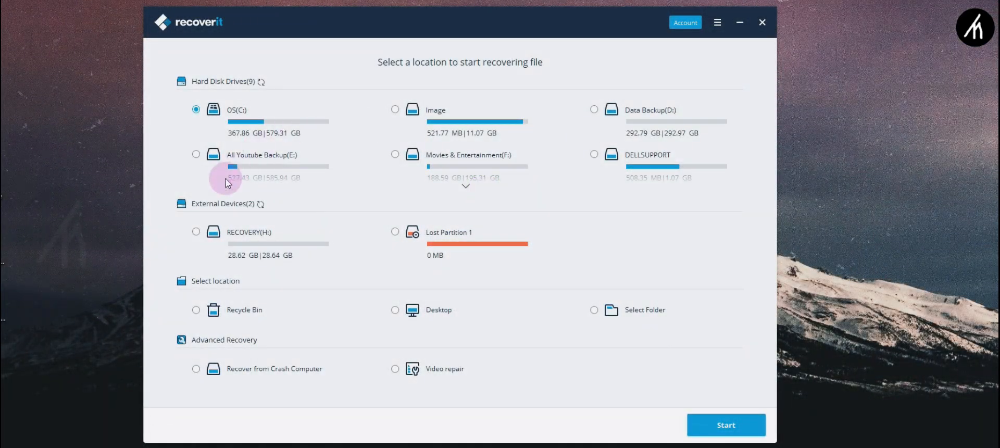
Select the RECOVERY (H:) external pen drive and start scanning it.
click(195, 232)
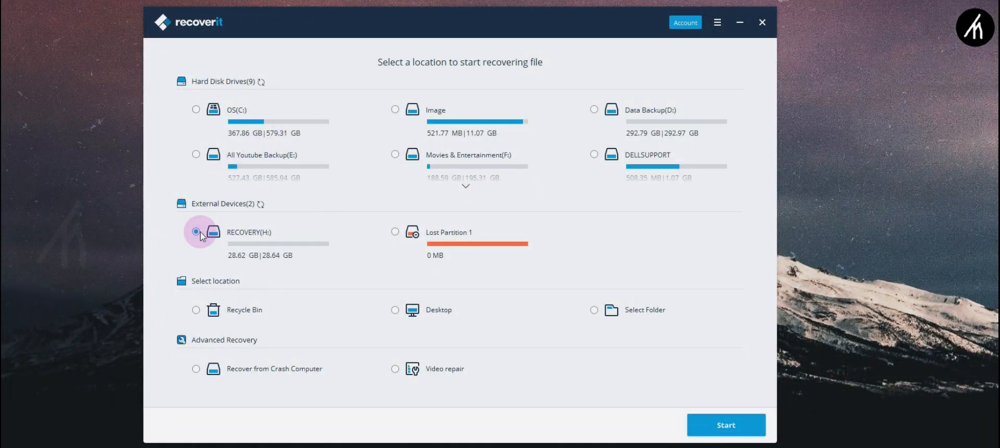
click(196, 231)
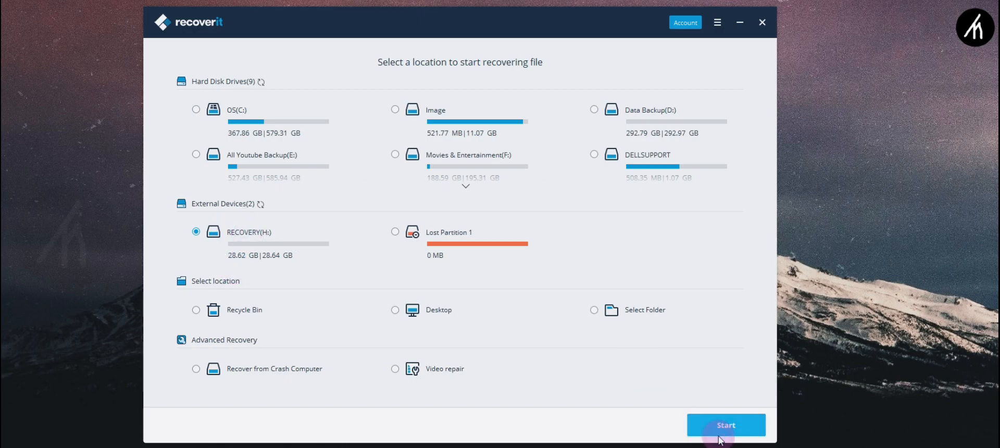
click(725, 425)
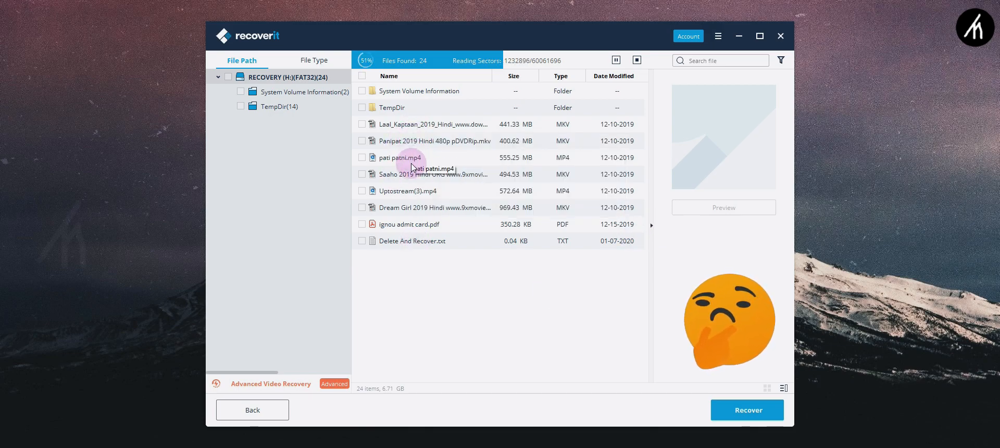
mouse_move(397, 243)
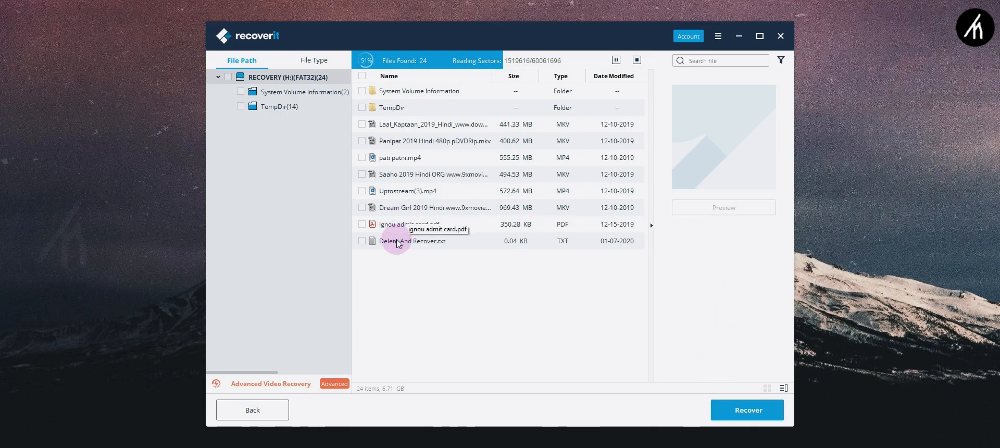
Preview and close Delete And Recover.txt while the H: scan completes.
click(412, 241)
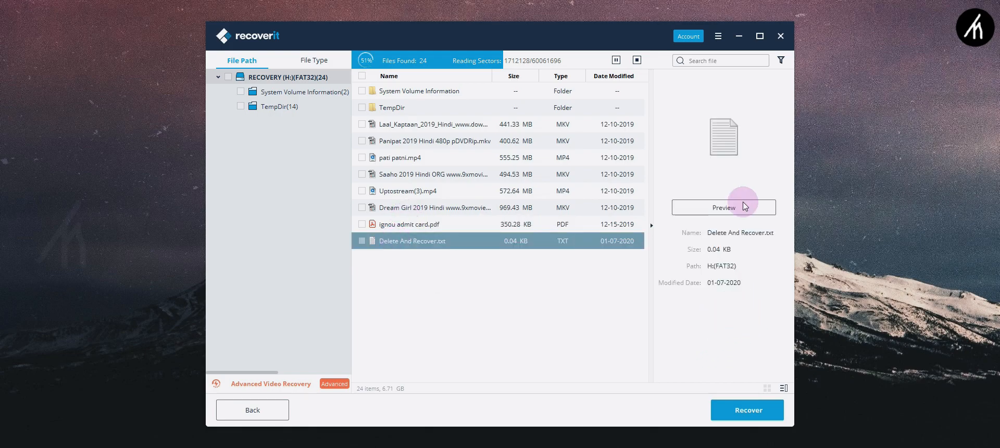
click(723, 207)
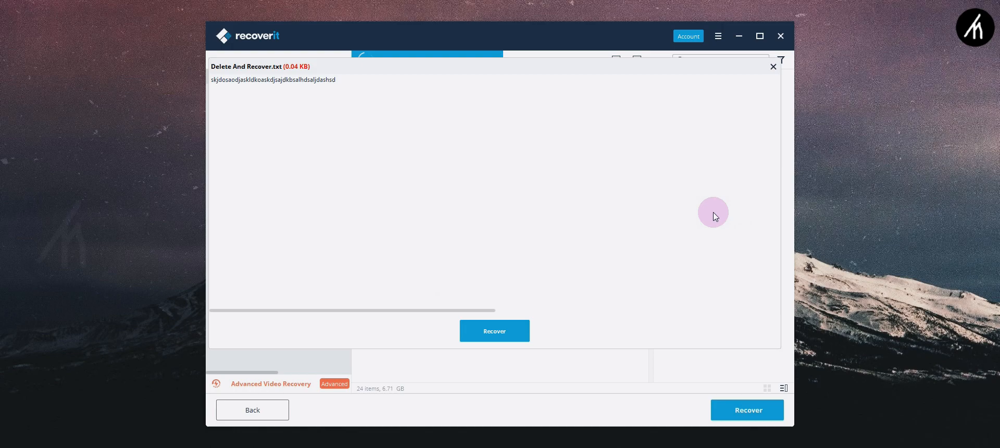
mouse_move(815, 39)
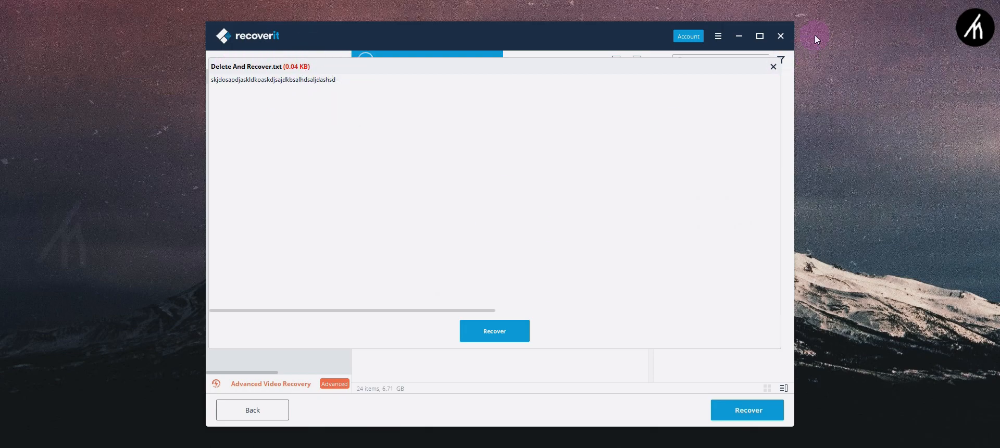
click(772, 66)
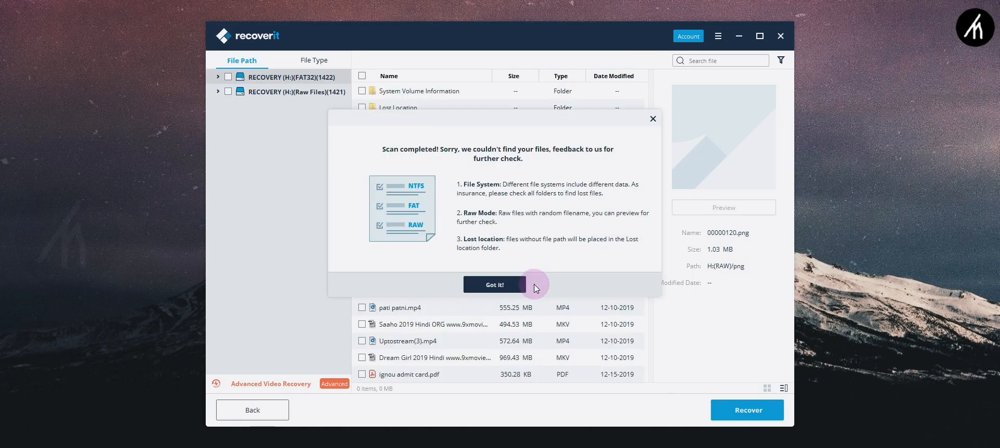
Dismiss the notice, preview Delete And Recover.txt, expand the FAT32 folders, and tick pati patni.mp4.
click(494, 284)
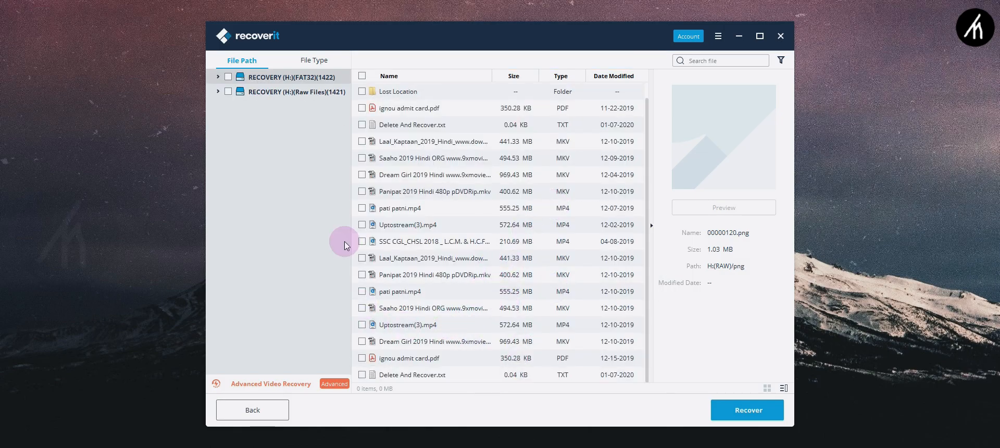
click(434, 307)
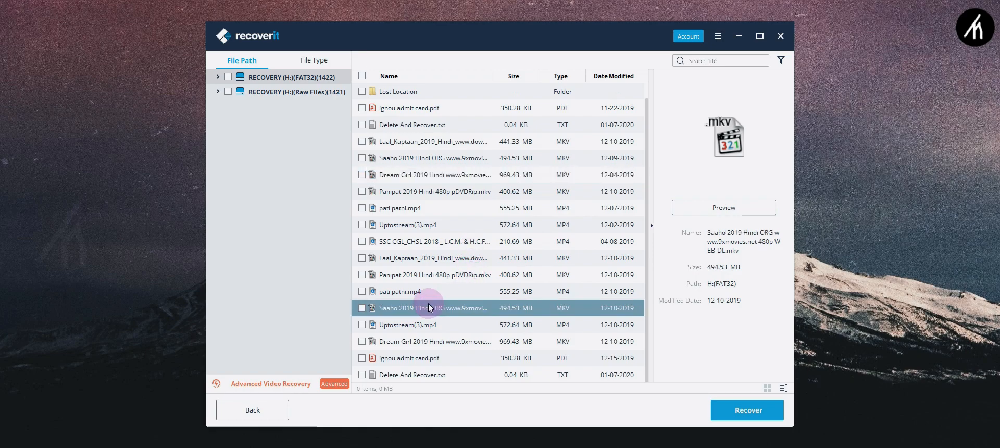
double_click(412, 374)
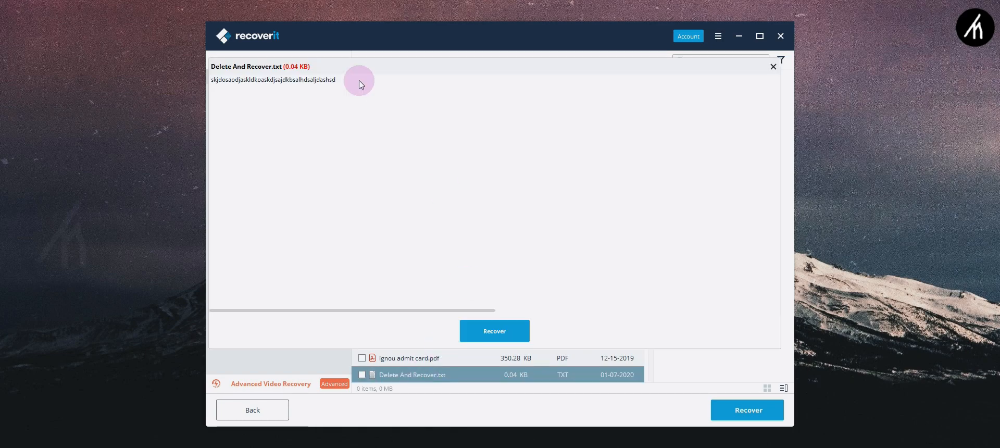
click(772, 66)
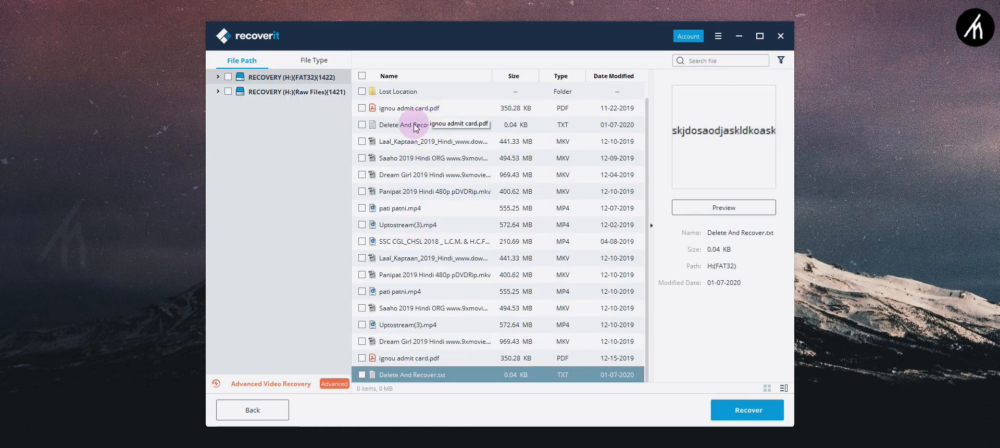
click(218, 77)
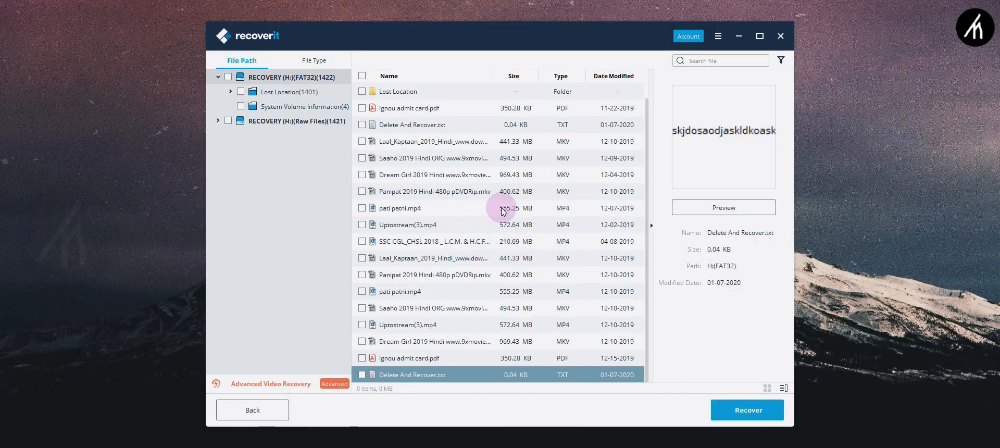
mouse_move(507, 211)
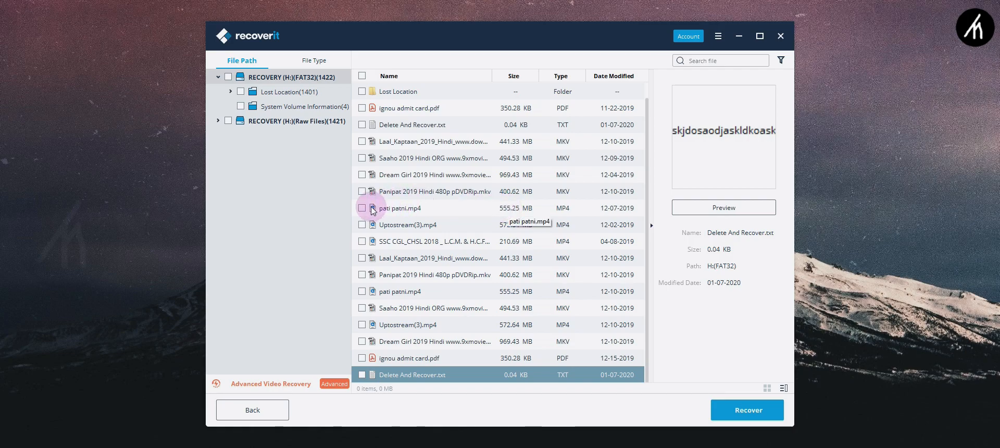
click(361, 207)
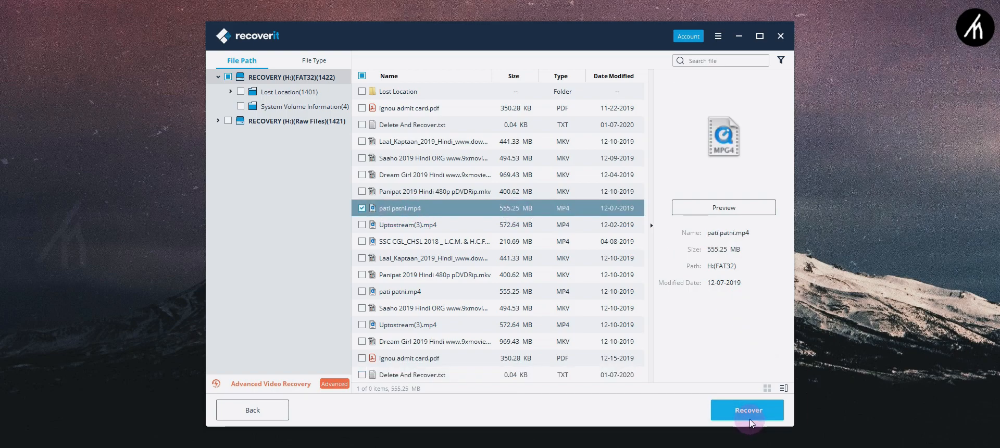
Recover pati patni.mp4, choosing F:[Movies & Entertainment] as the save path.
click(747, 410)
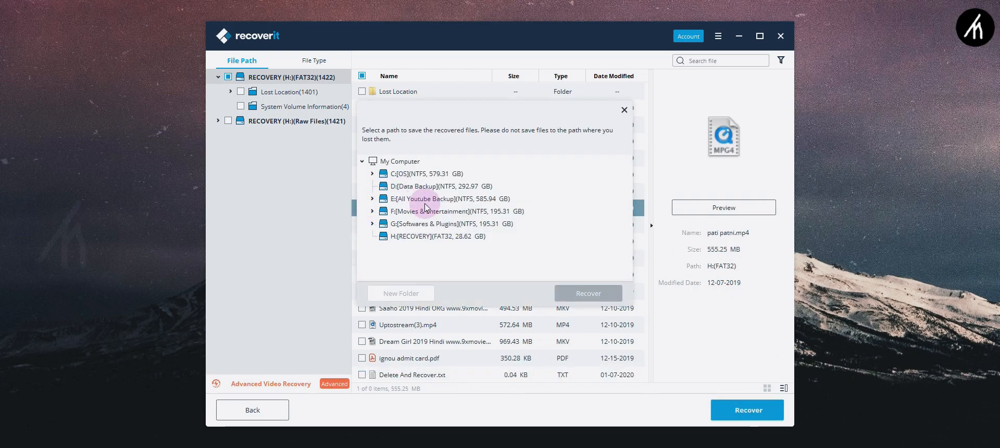
click(456, 210)
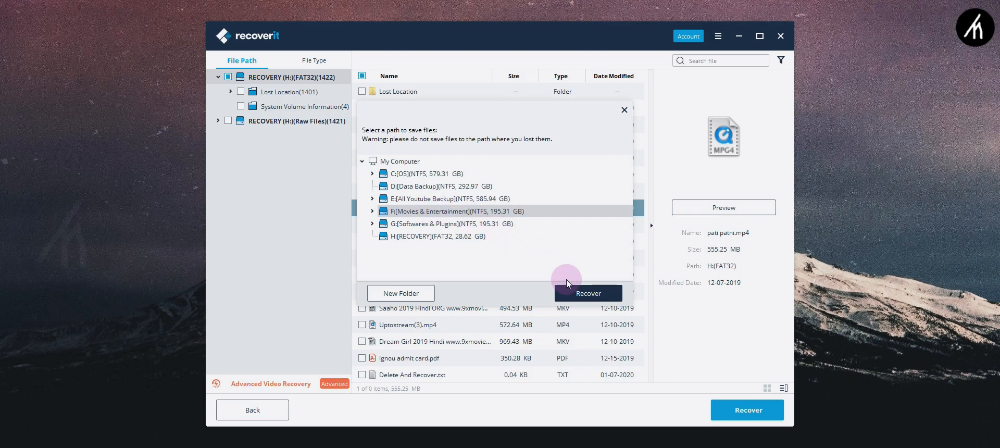
click(587, 293)
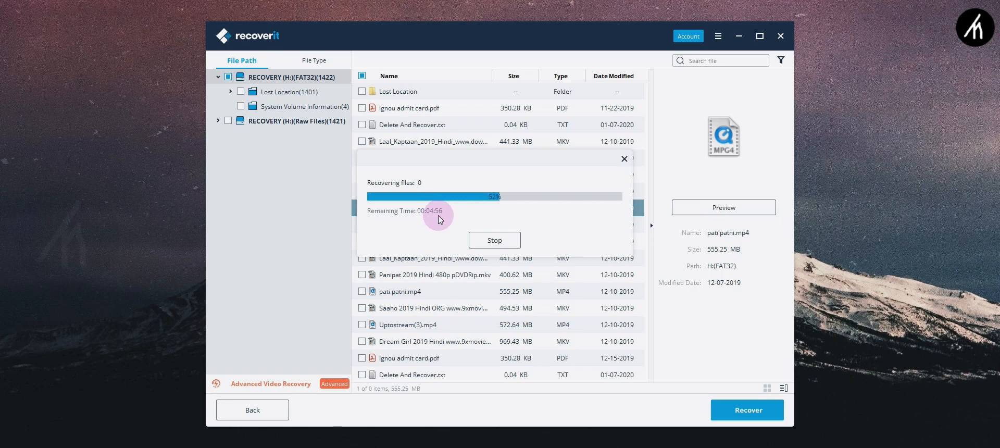
mouse_move(620, 211)
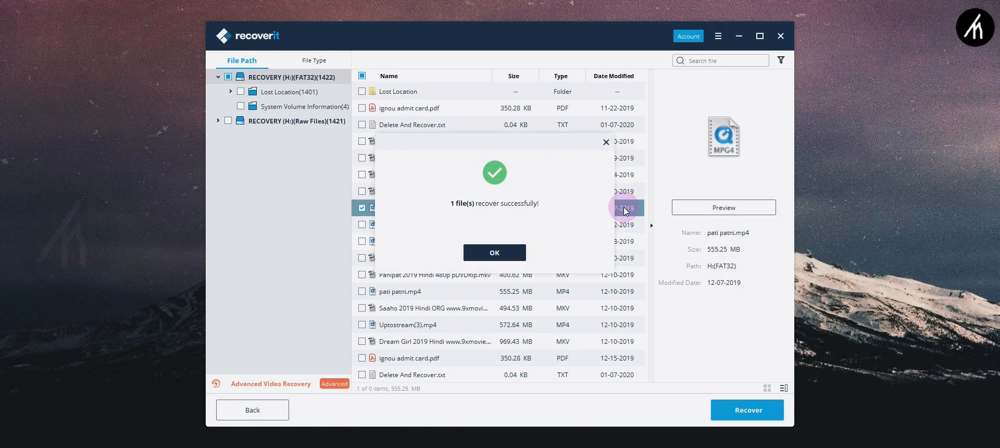
Acknowledge the recovery, open the H(FAT32) folder, and play pati patni, skipping ahead.
click(494, 252)
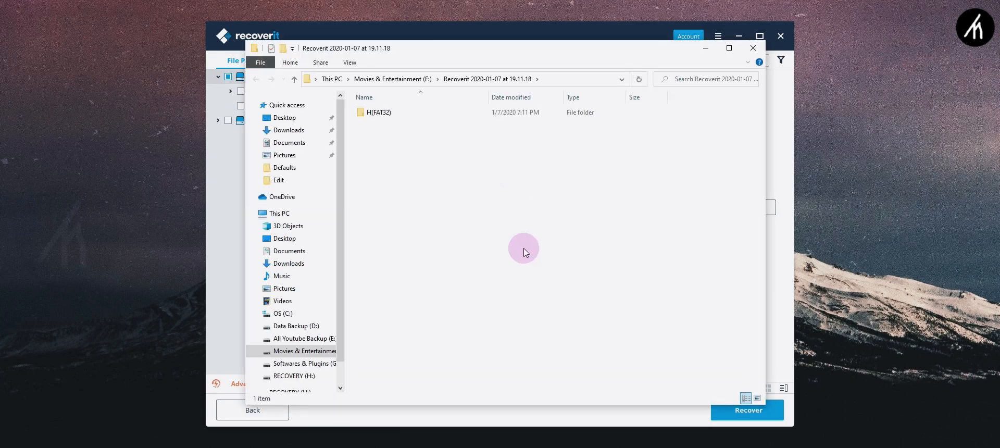
click(378, 112)
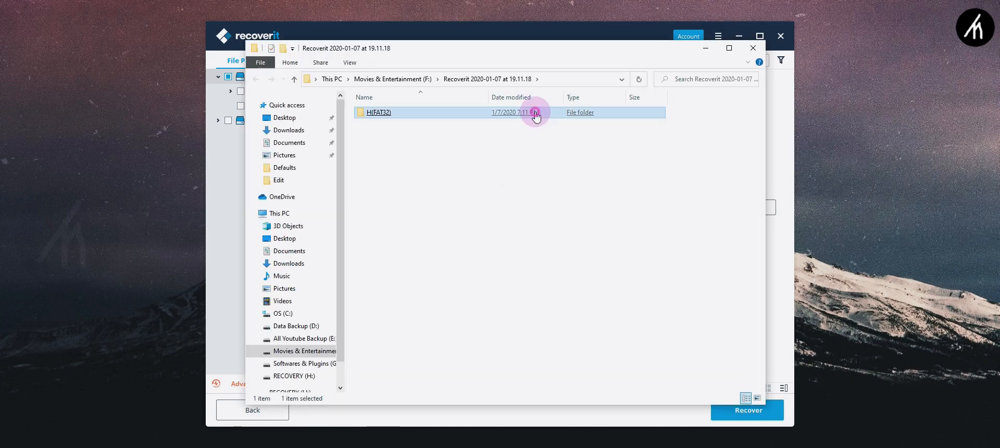
double_click(378, 113)
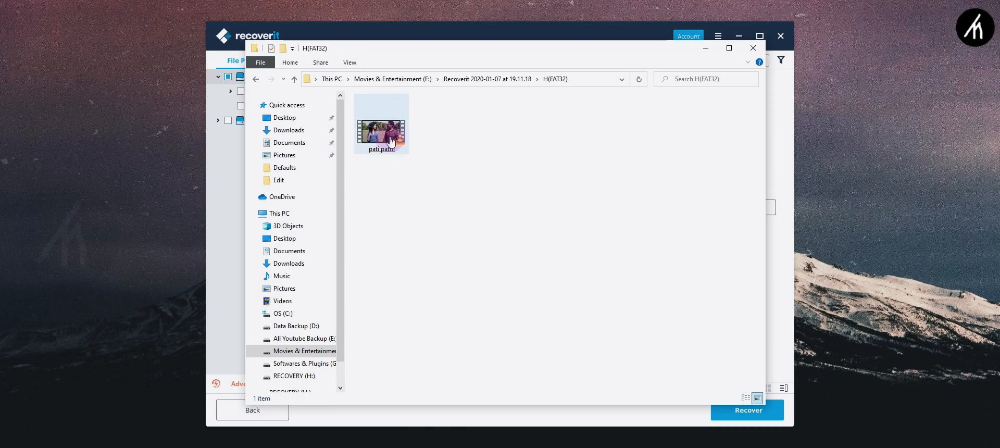
double_click(380, 126)
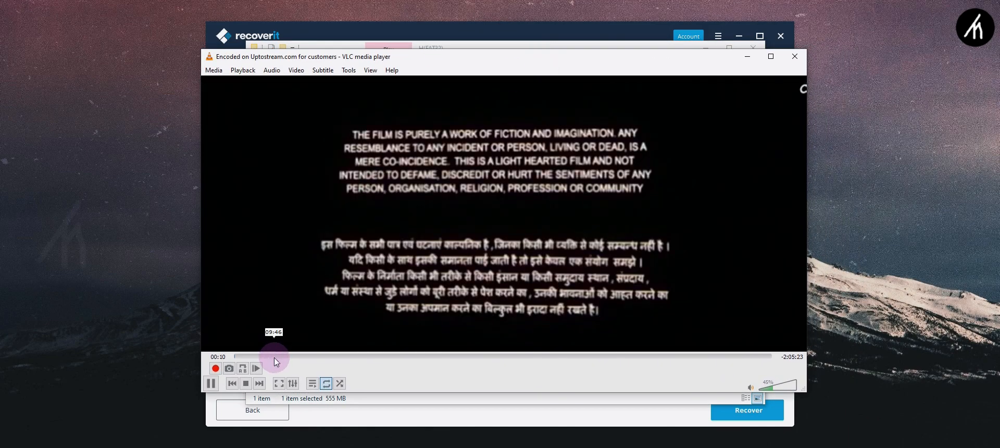
click(793, 57)
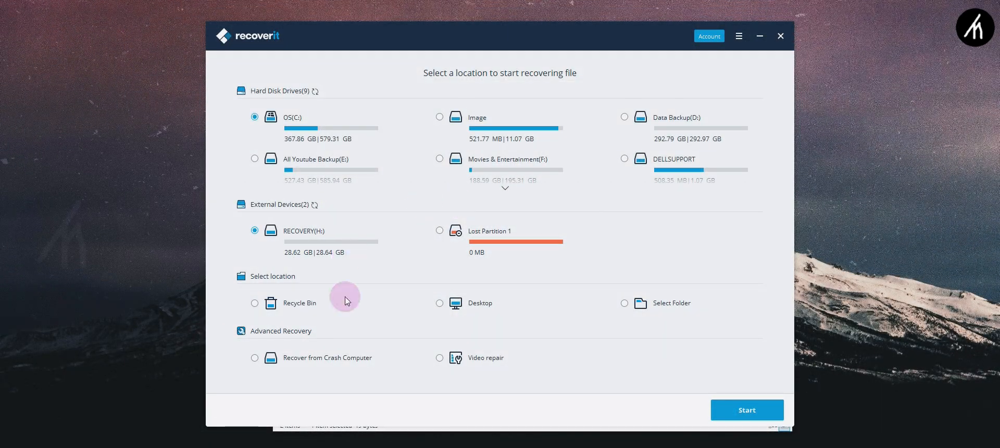
mouse_move(277, 312)
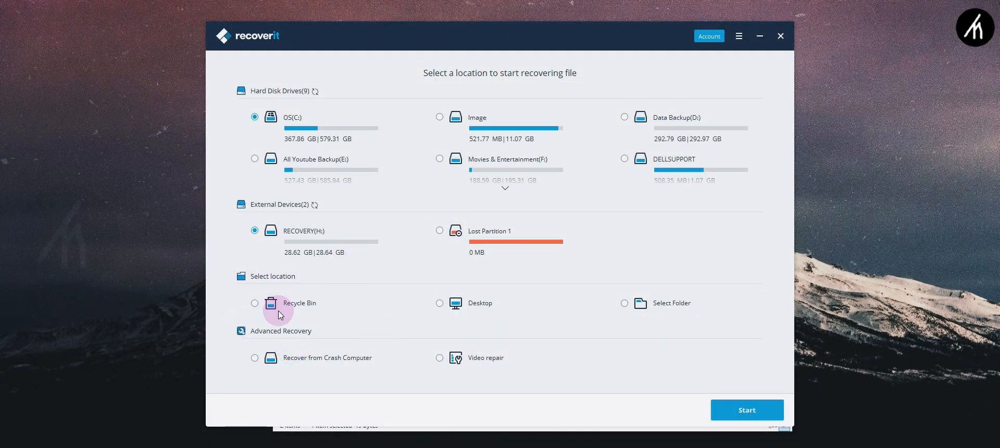
Close the Desktop folder picker, then select Video repair under Advanced Recovery and start it.
click(439, 303)
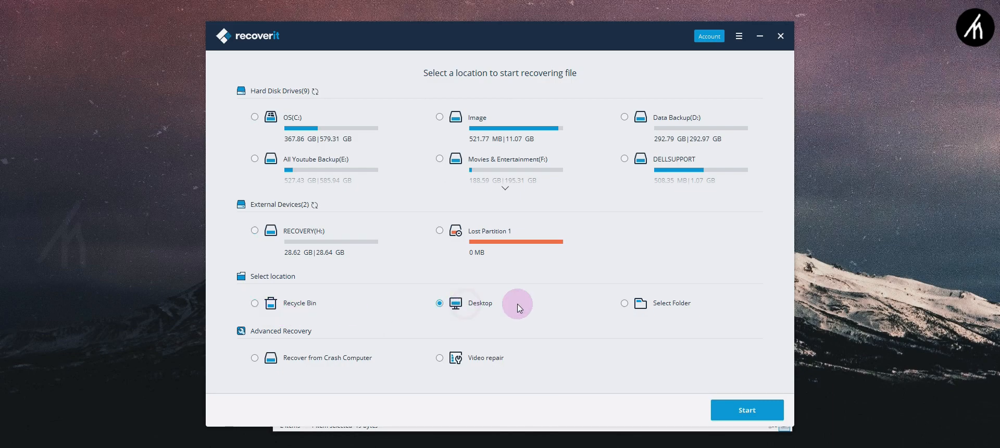
click(624, 303)
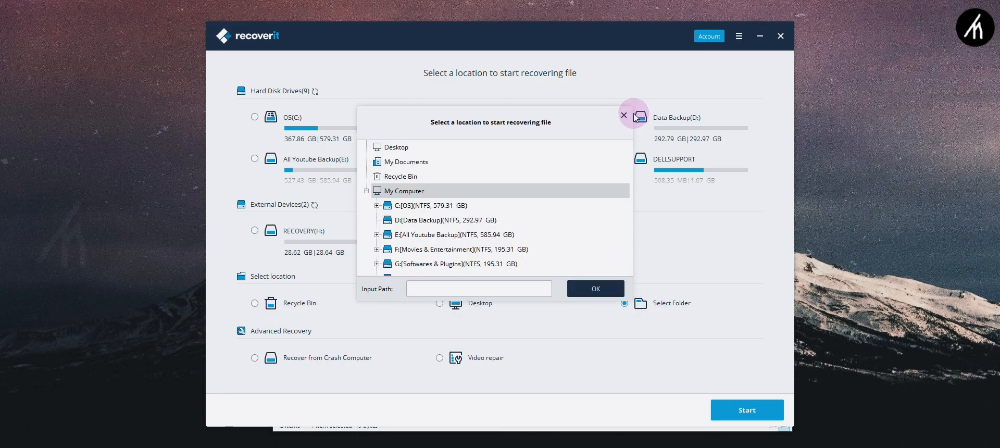
click(624, 115)
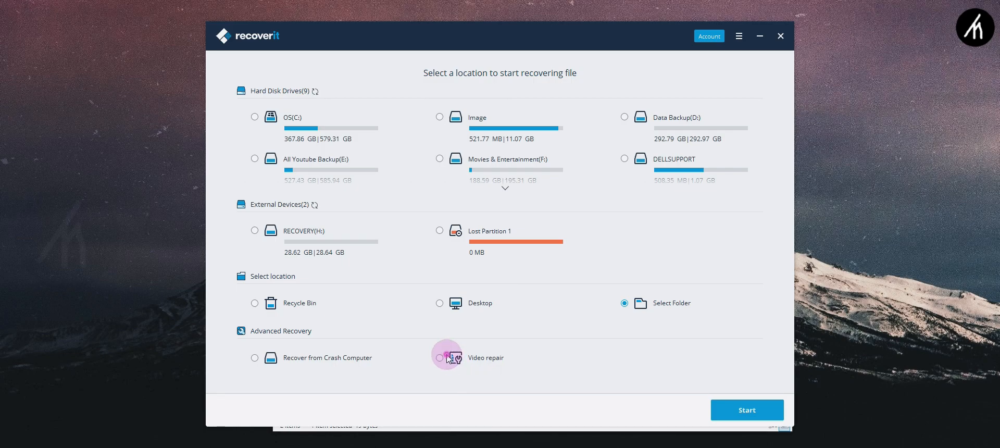
click(439, 357)
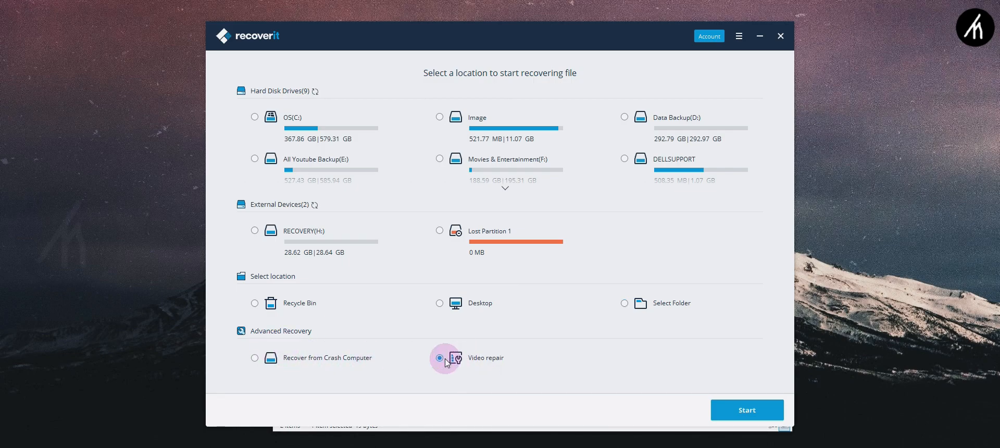
click(439, 357)
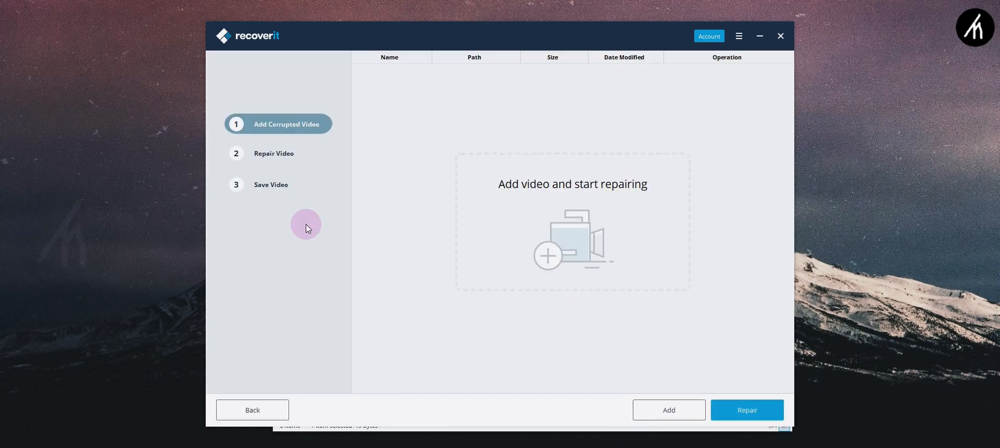